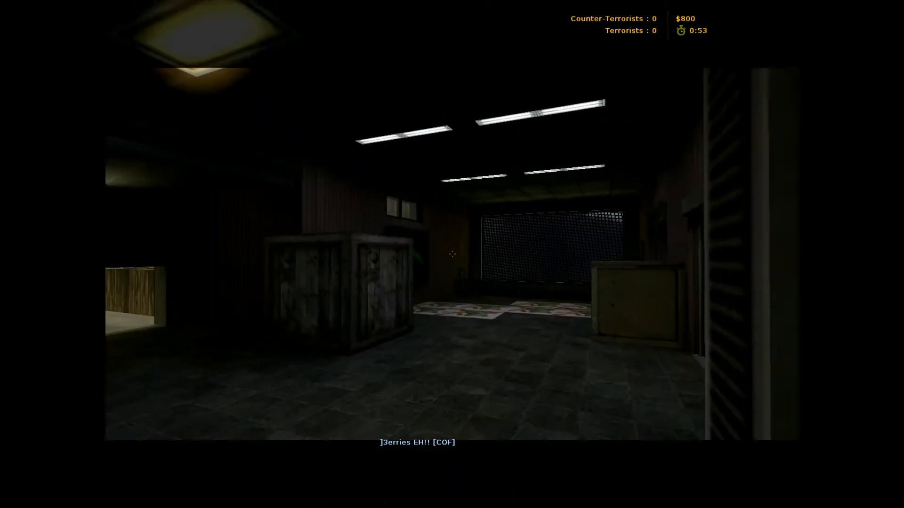
mouse_move(450, 254)
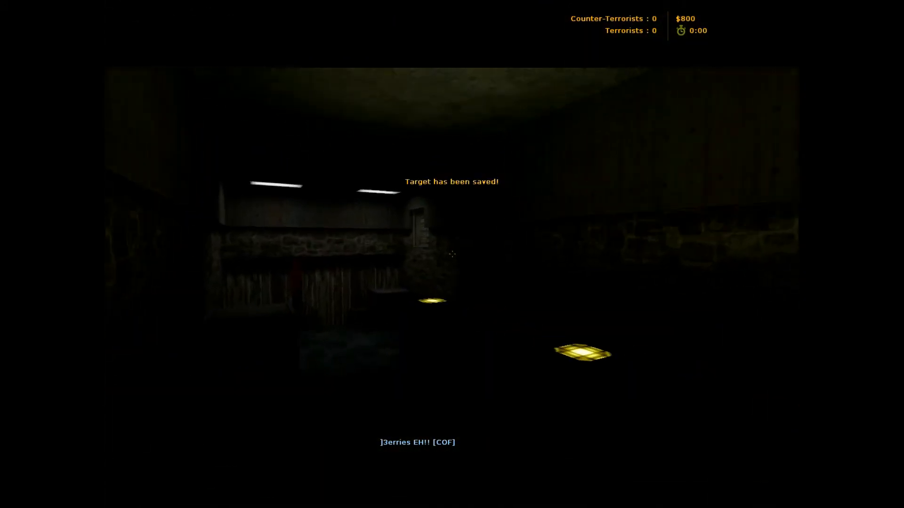
mouse_move(452, 253)
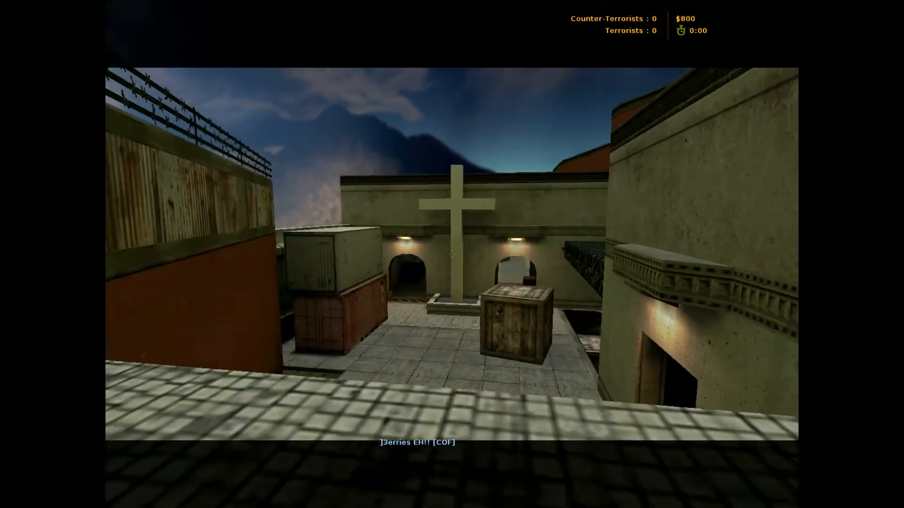
mouse_move(519, 254)
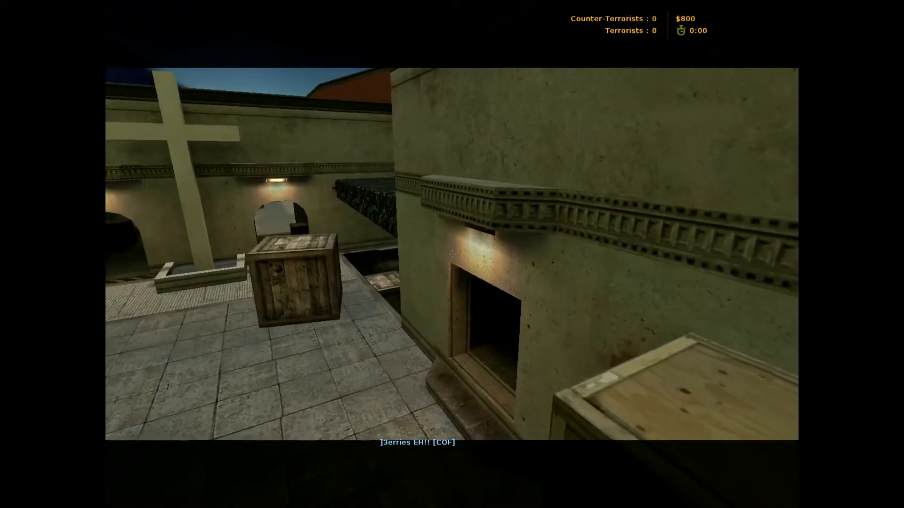